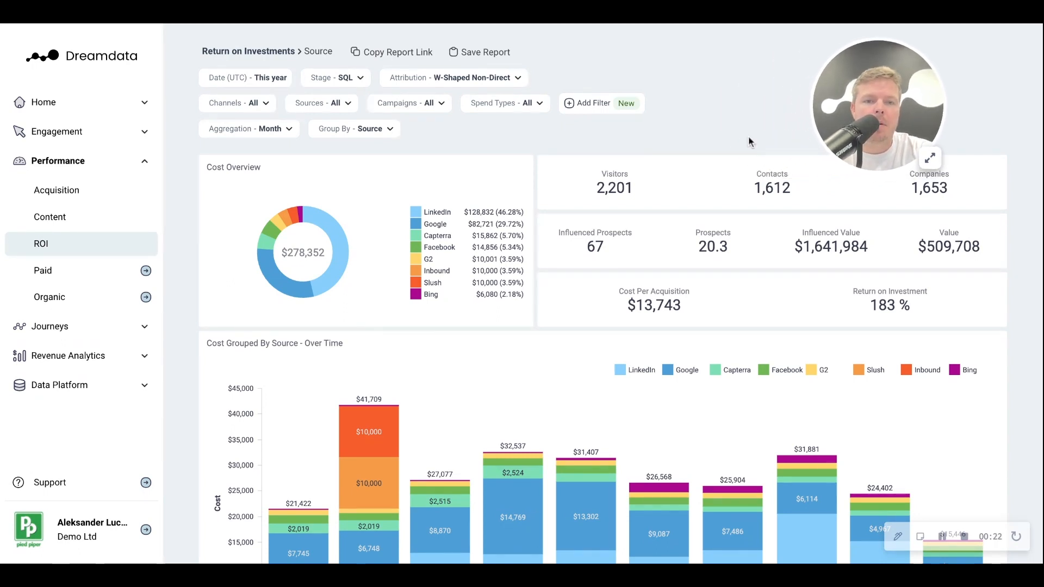
mouse_move(576, 141)
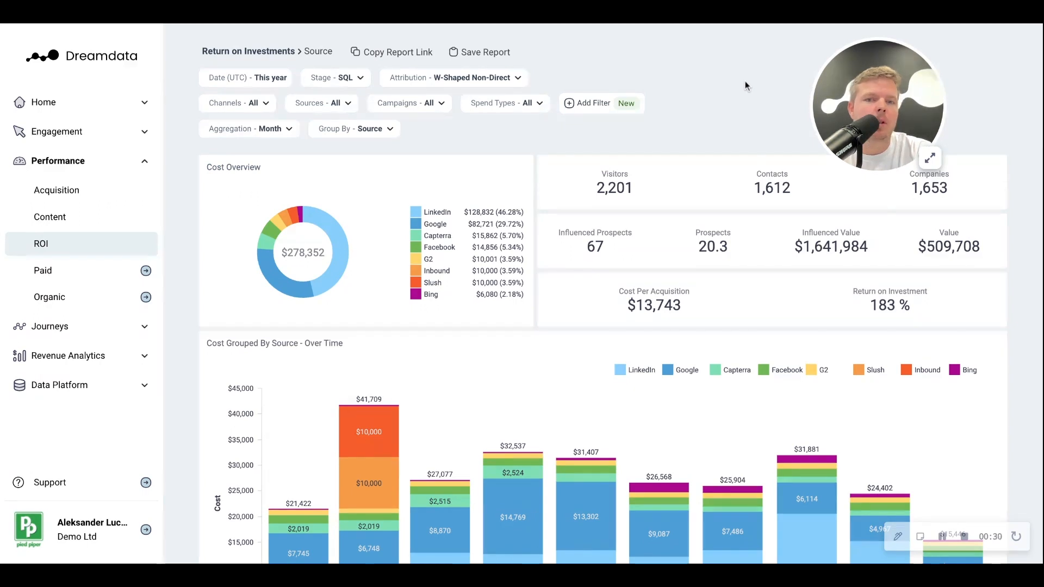
- Scroll the ROI report down to the per-source table of cost, prospects, value, CPA and ROI
scroll("down", 3)
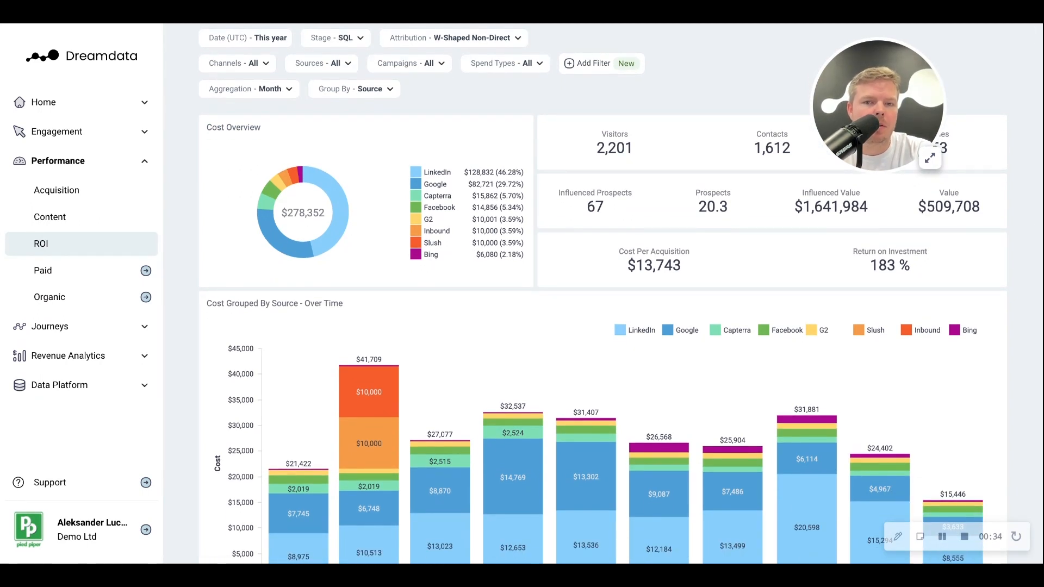
scroll("down", 3)
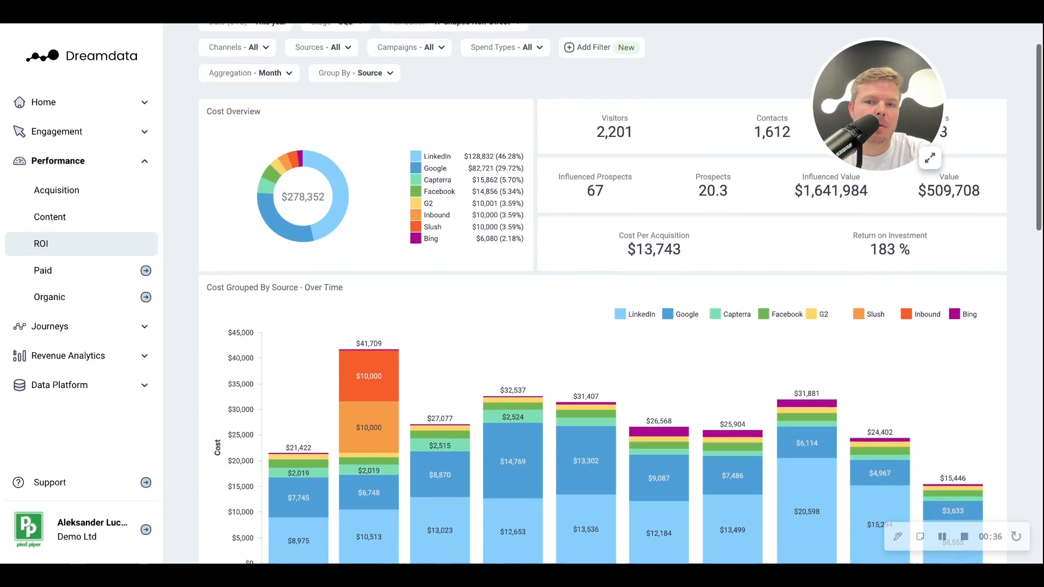
scroll("down", 3)
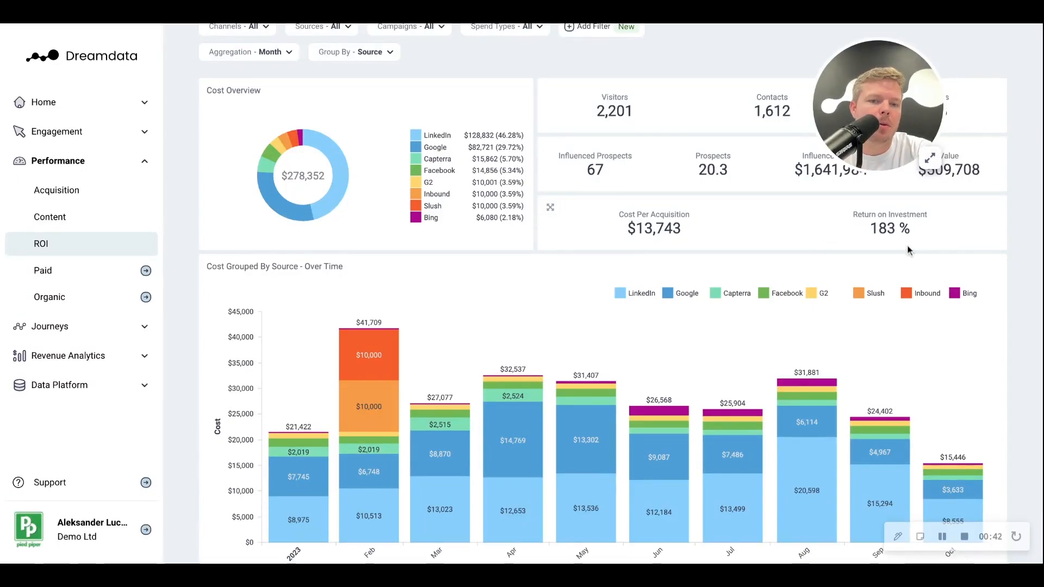
scroll("down", 3)
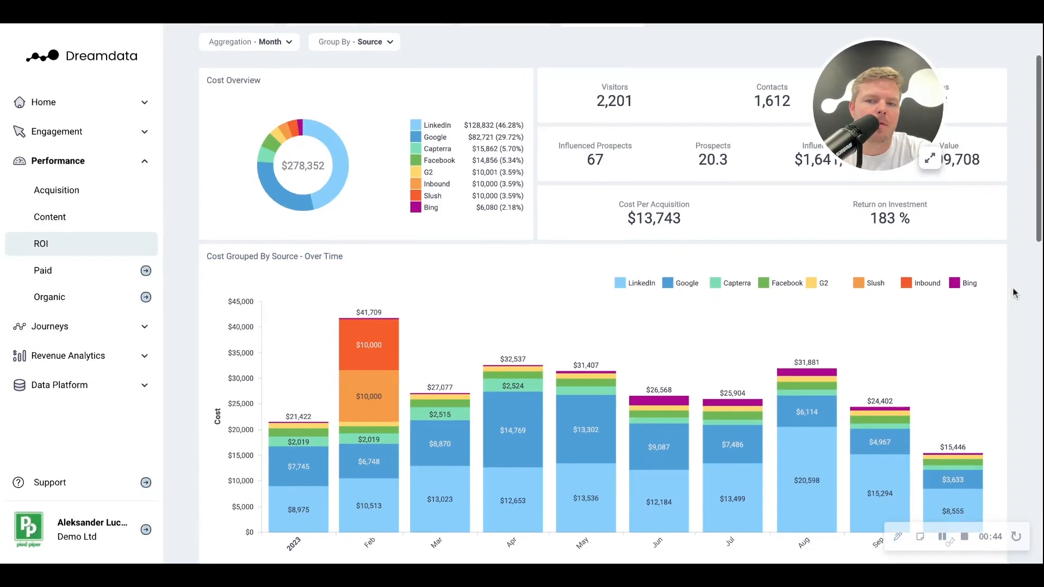
scroll("down", 3)
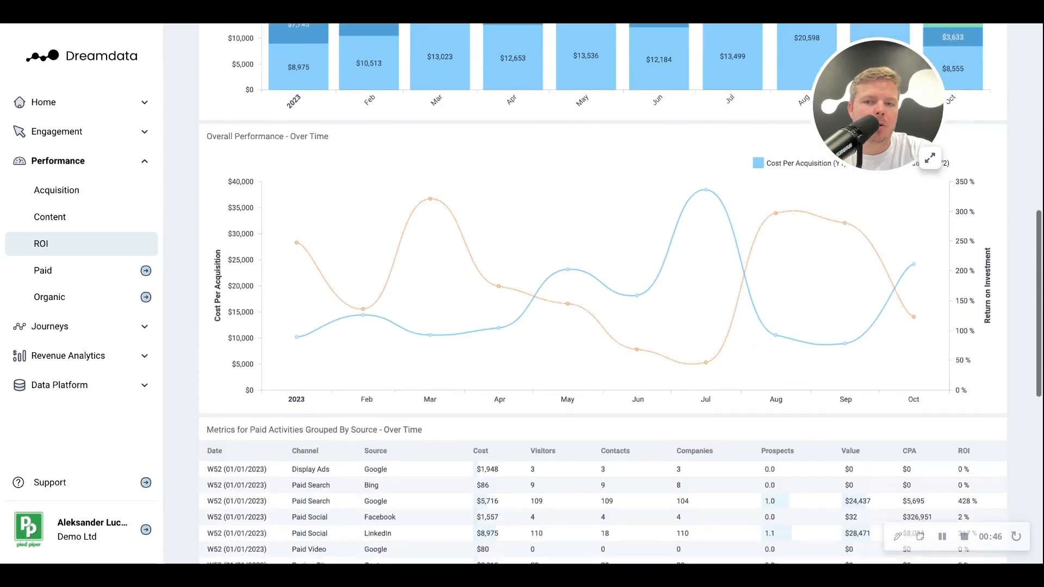
scroll("down", 3)
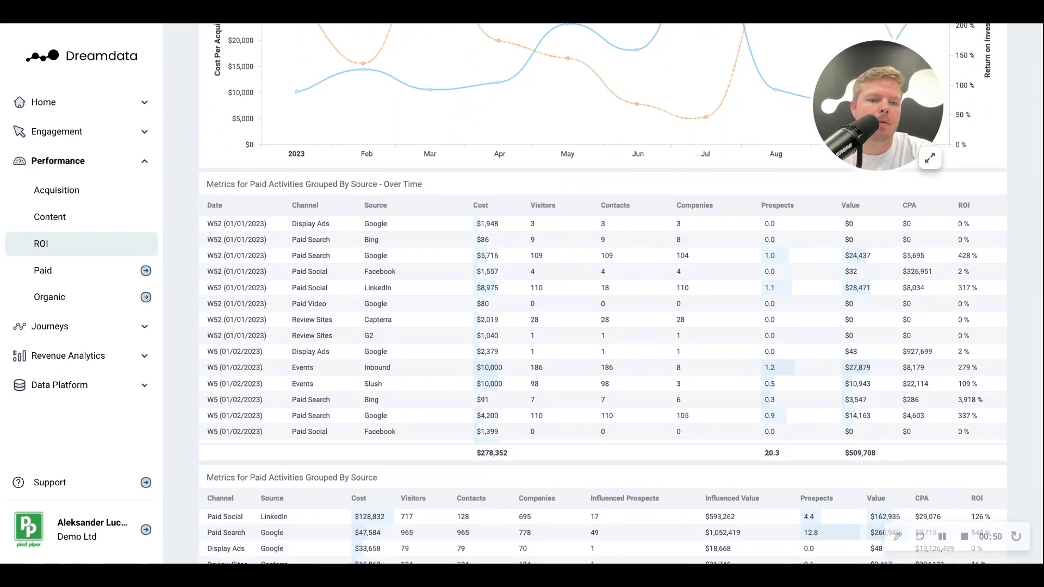
scroll("down", 3)
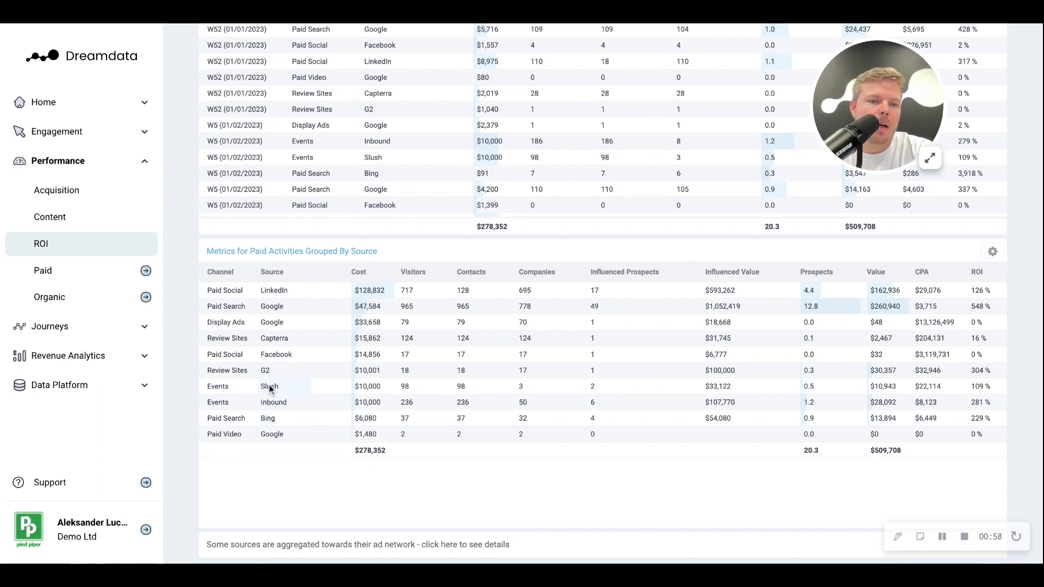
mouse_move(289, 396)
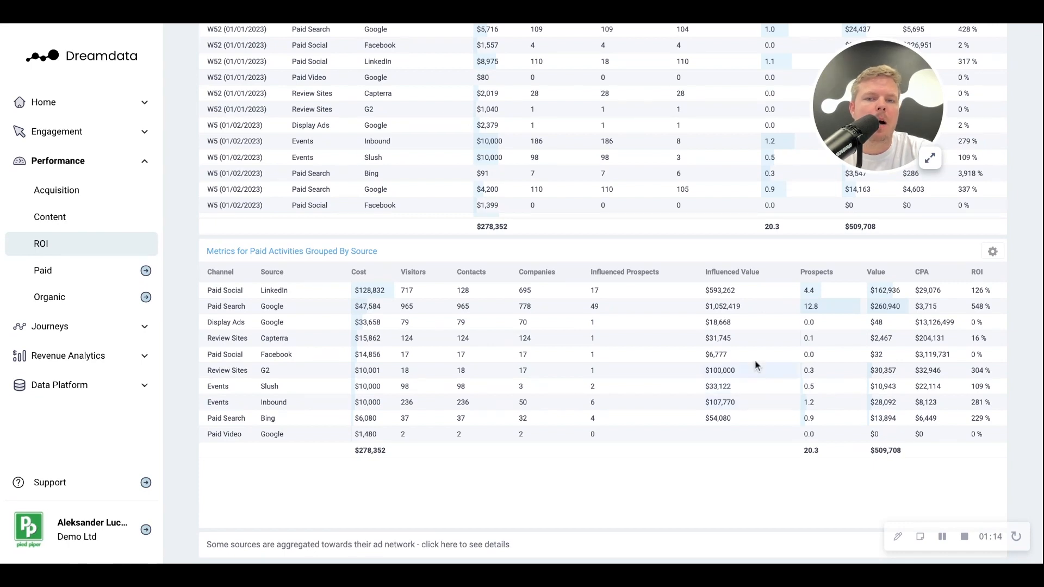
mouse_move(762, 352)
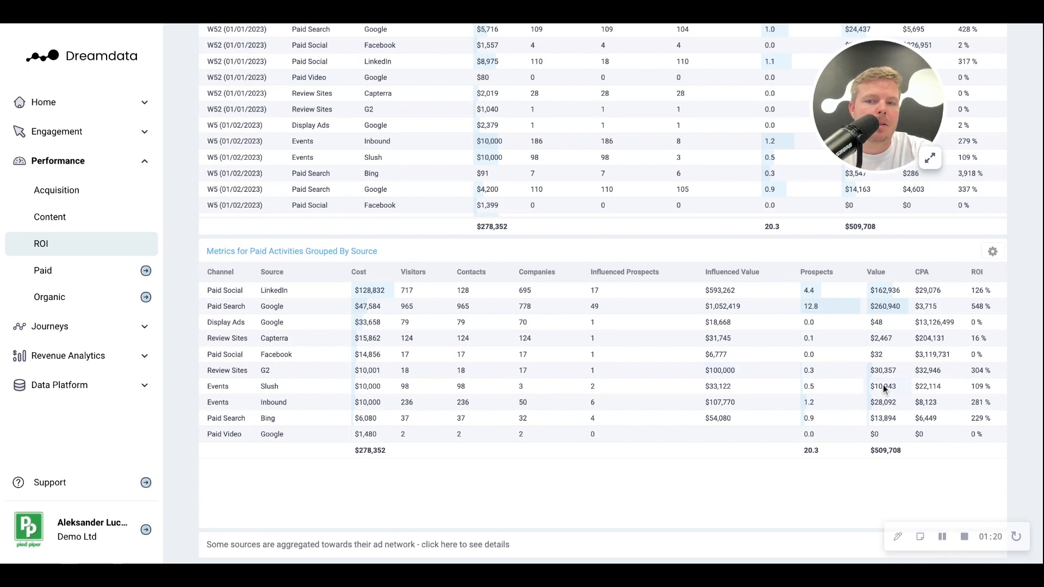
mouse_move(910, 393)
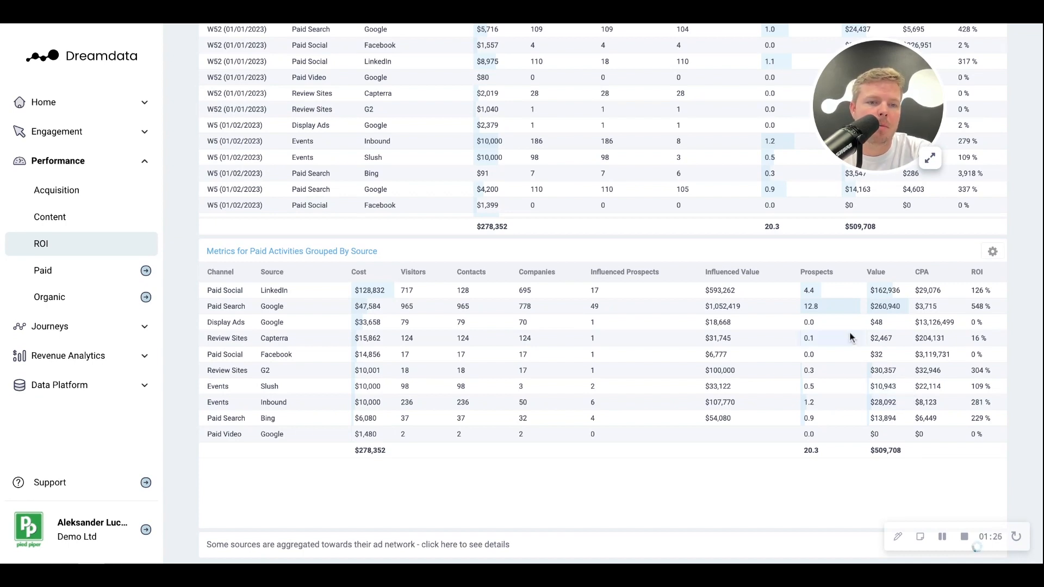
mouse_move(954, 404)
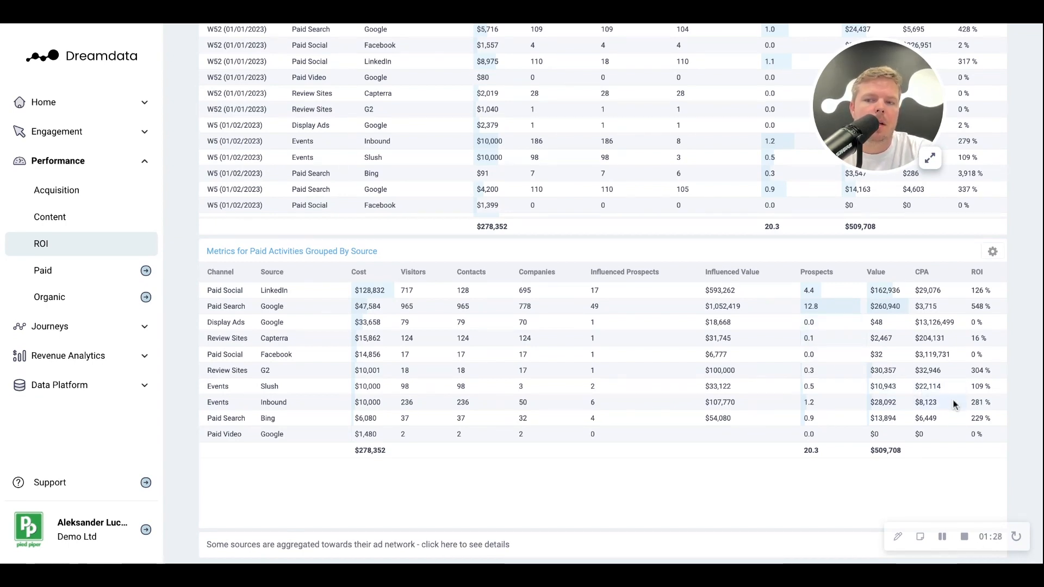
mouse_move(992, 402)
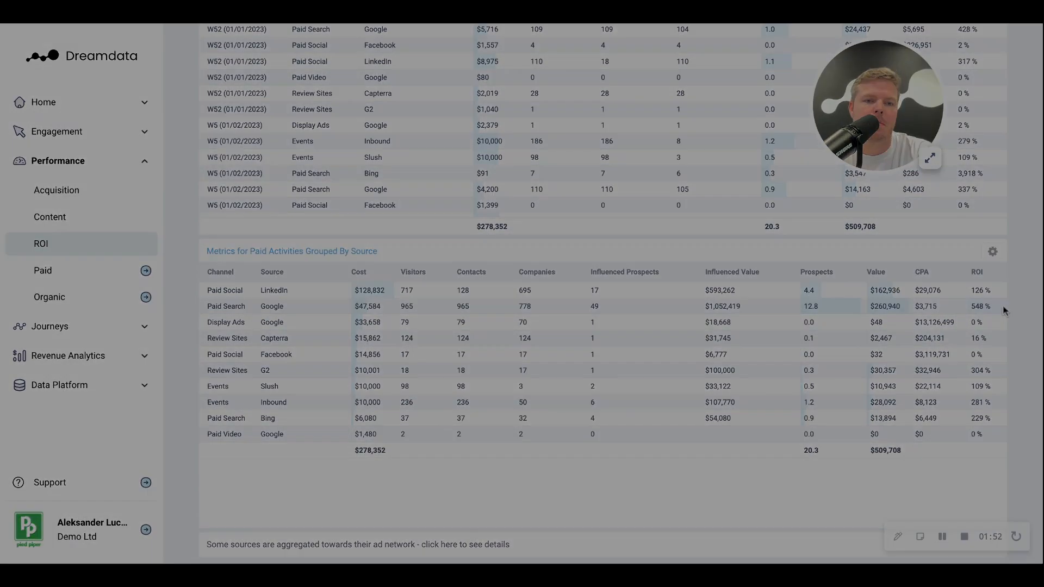
- Go to Performance > Acquisition in the sidebar to view the Acquisition > Source report
left_click(56, 190)
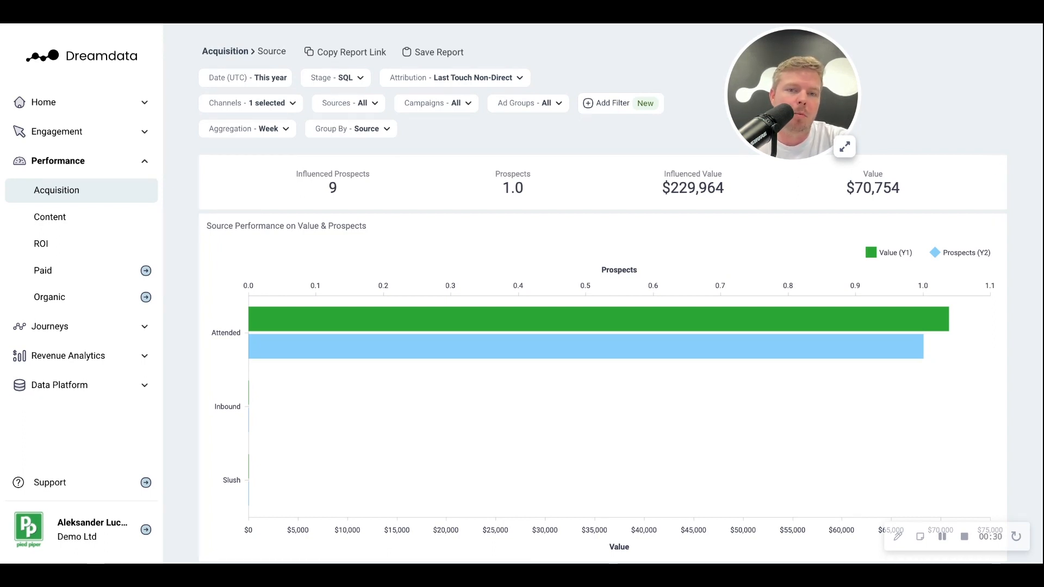
mouse_move(538, 149)
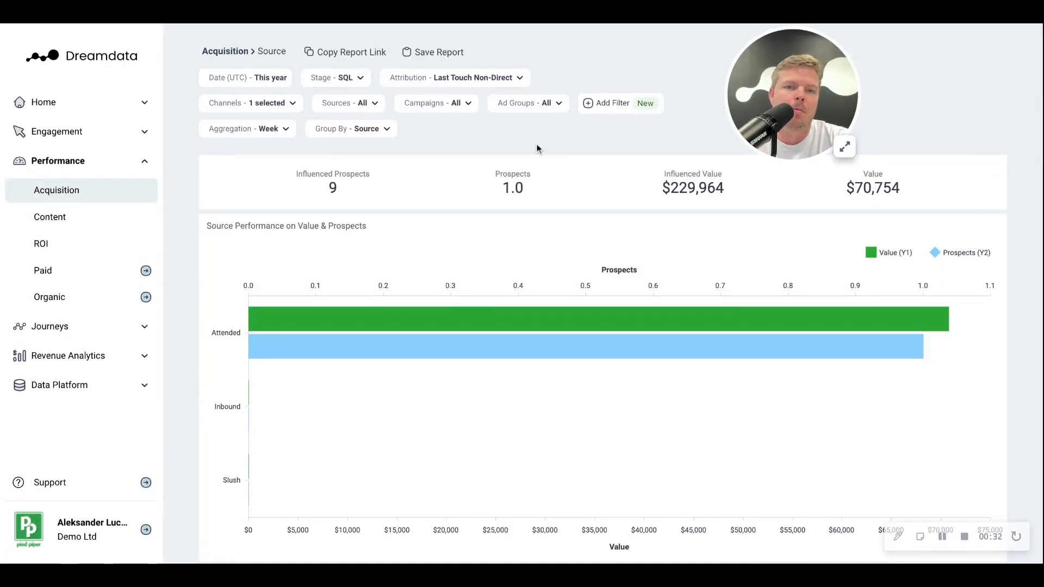
- Set attribution to W-Shaped Non-Direct, giving 2.7 prospects and $109,880 value by source
left_click(454, 78)
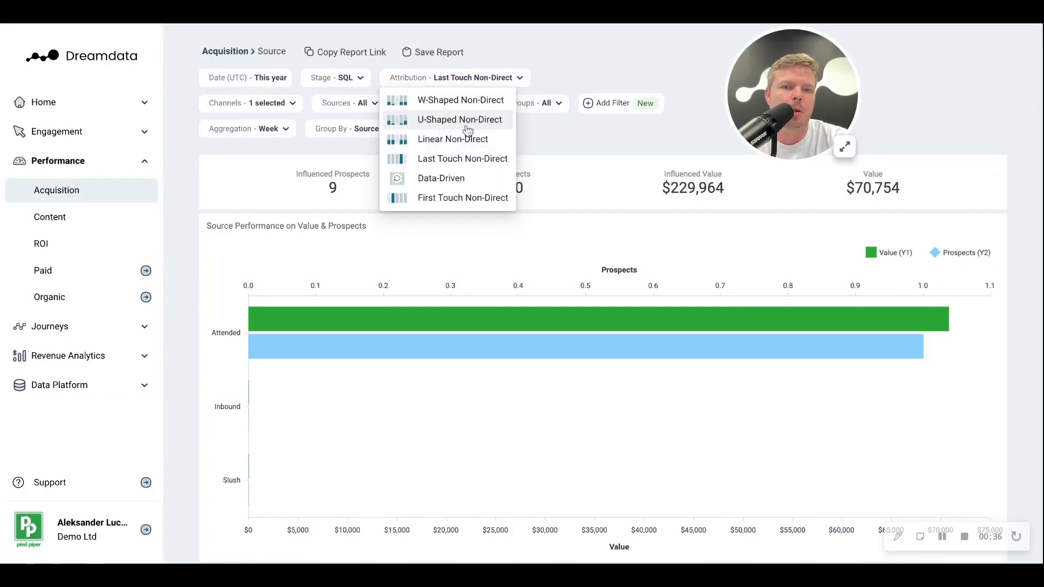
left_click(460, 100)
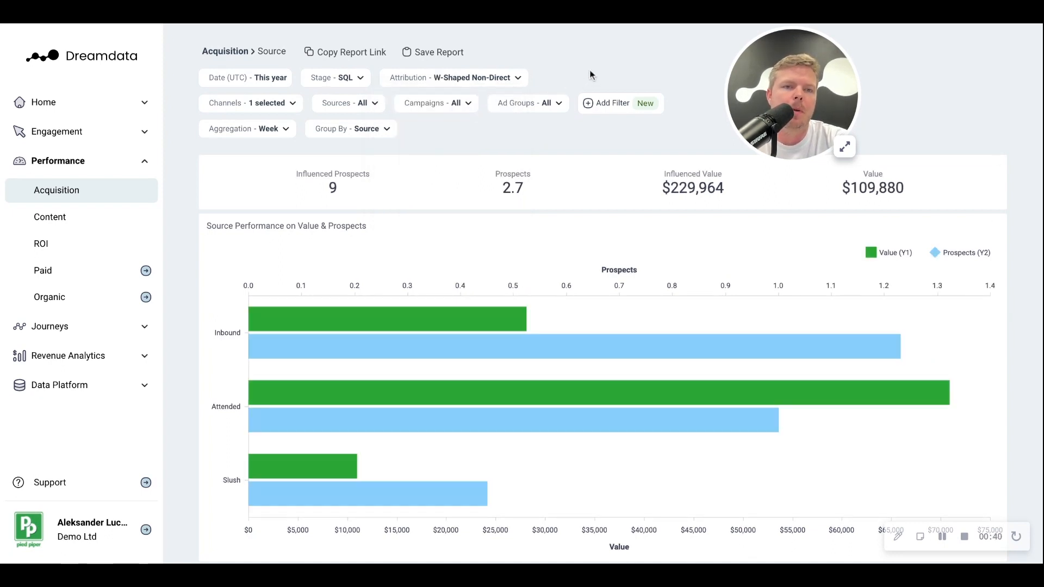
left_click(335, 77)
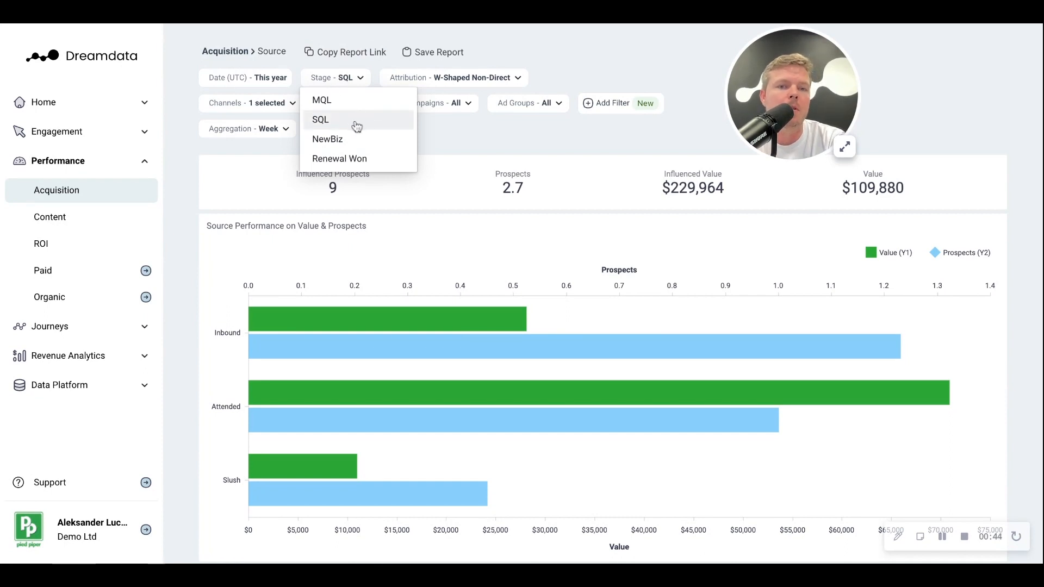
mouse_move(456, 99)
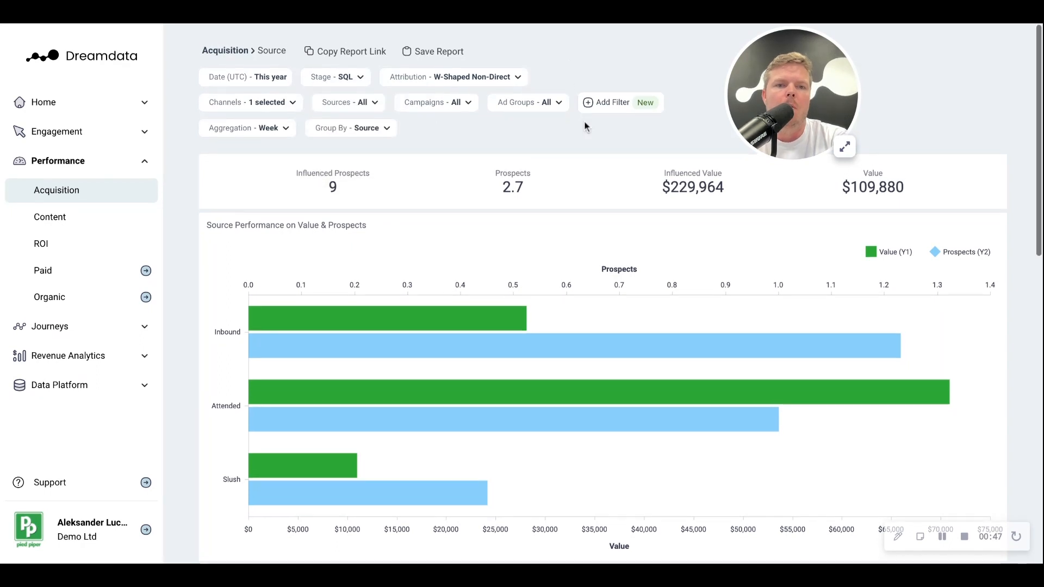
scroll("down", 3)
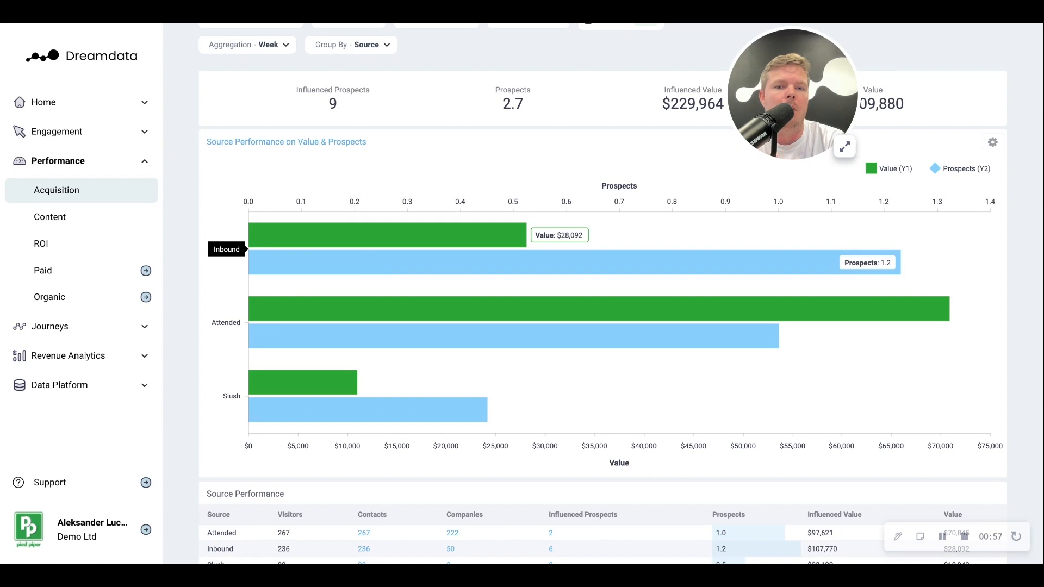
mouse_move(365, 300)
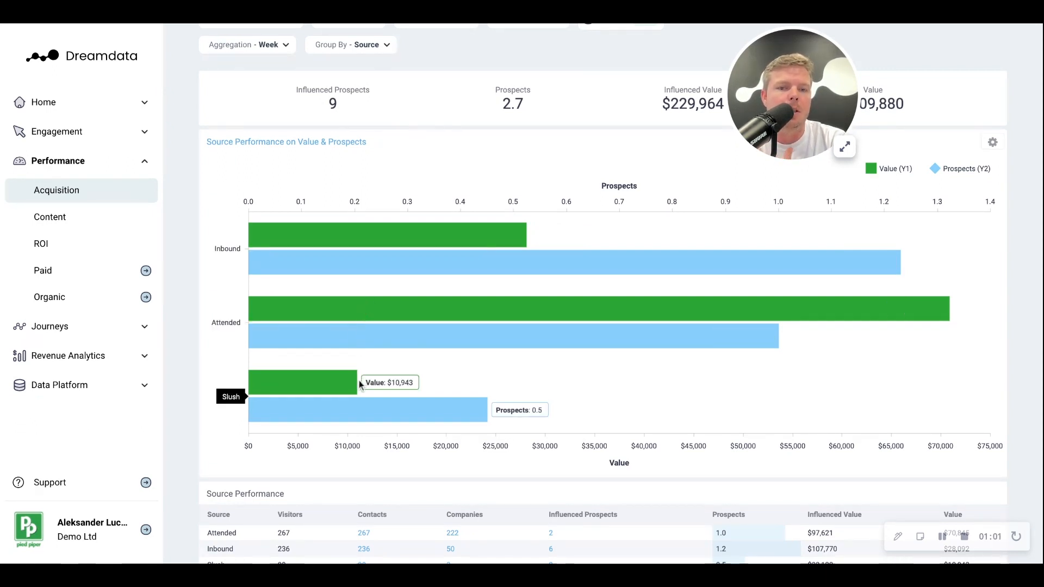
mouse_move(214, 317)
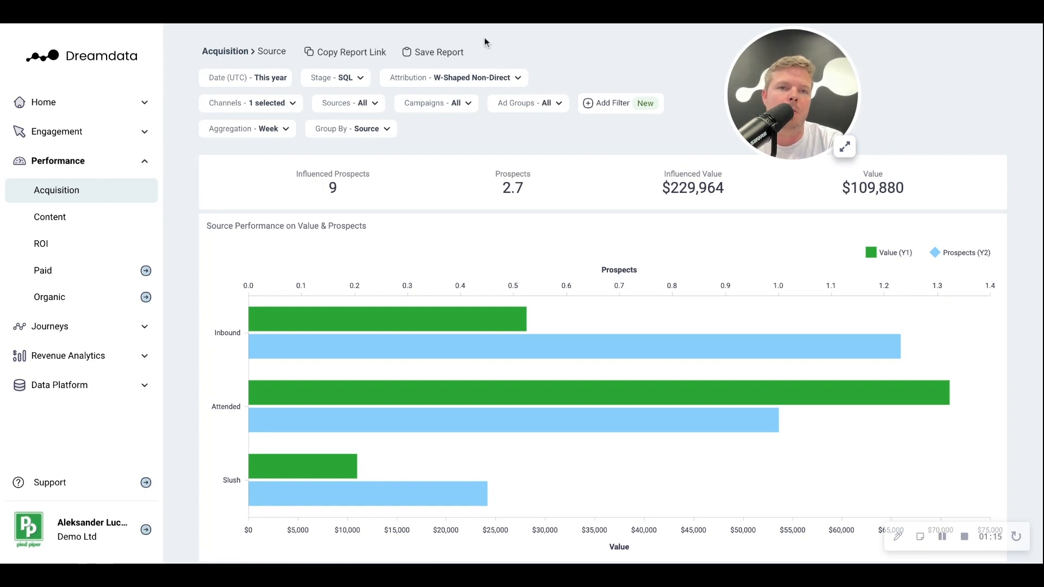
- Set the stage filter to NewBiz so the chart shows value and deals by source
left_click(336, 77)
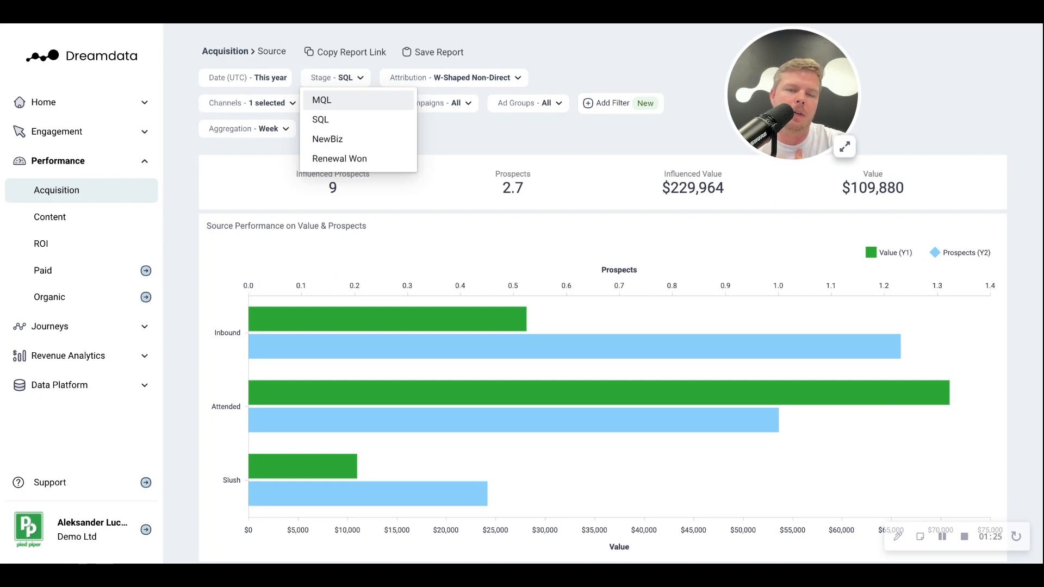
mouse_move(353, 112)
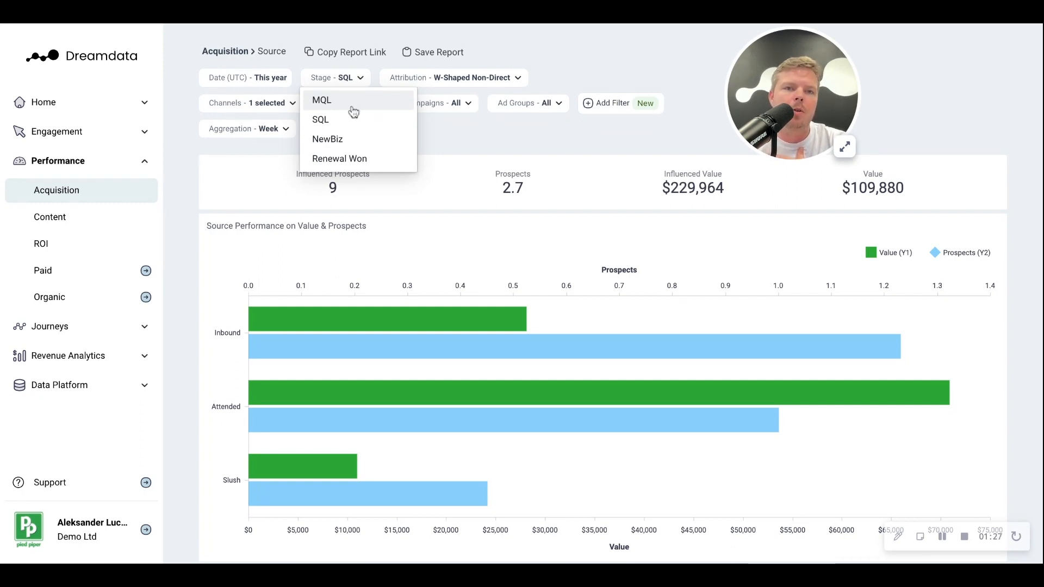
left_click(327, 139)
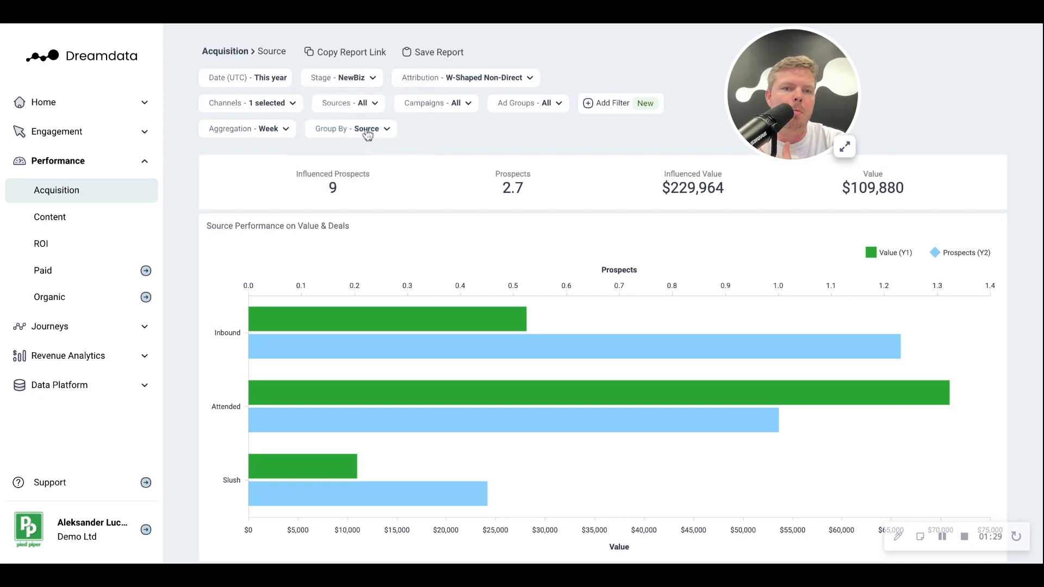